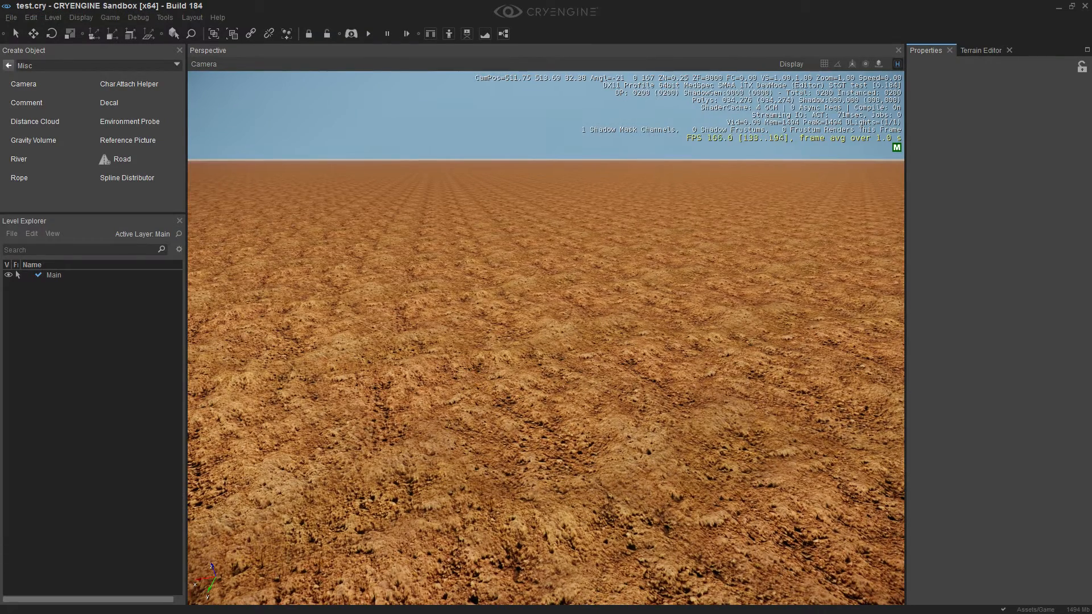
mouse_move(777, 356)
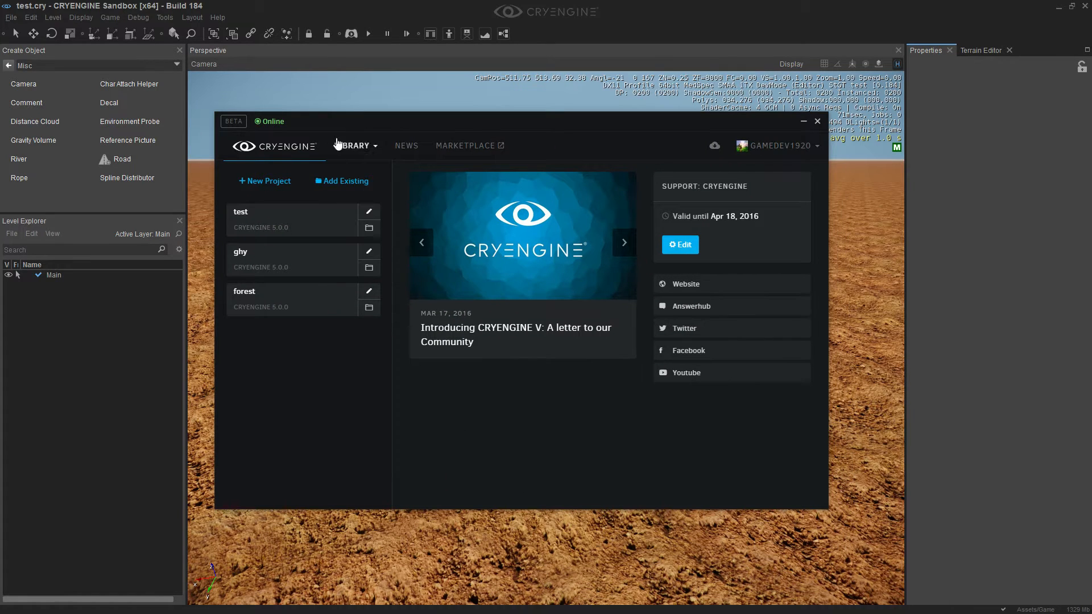
mouse_move(345, 167)
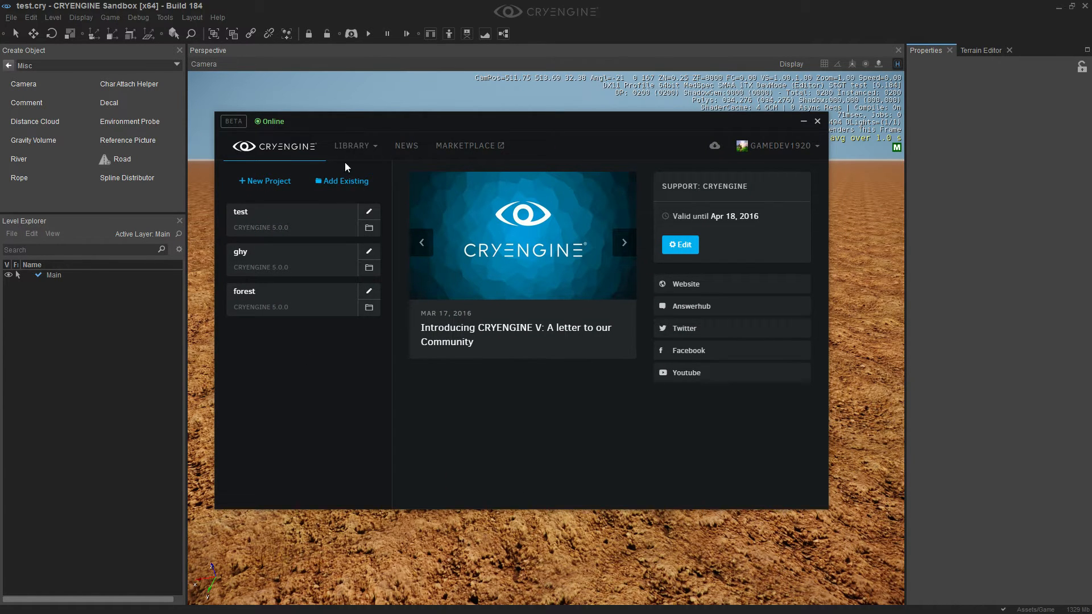
Step: Read the pasted Sandbox startup log down through the config warnings to the renderer initialisation entries
left_click(352, 145)
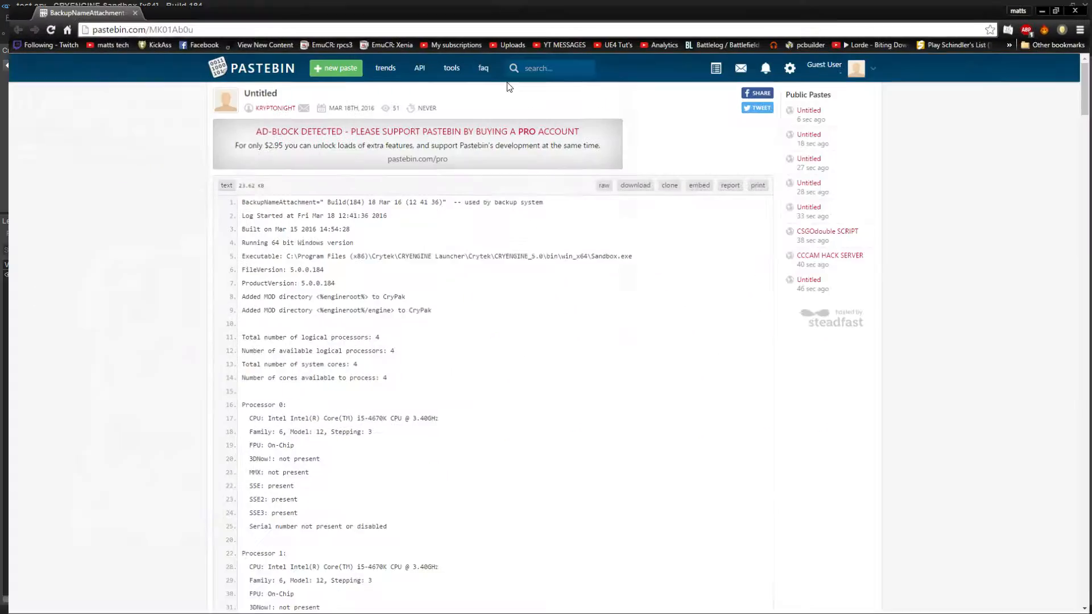
scroll("down", 3)
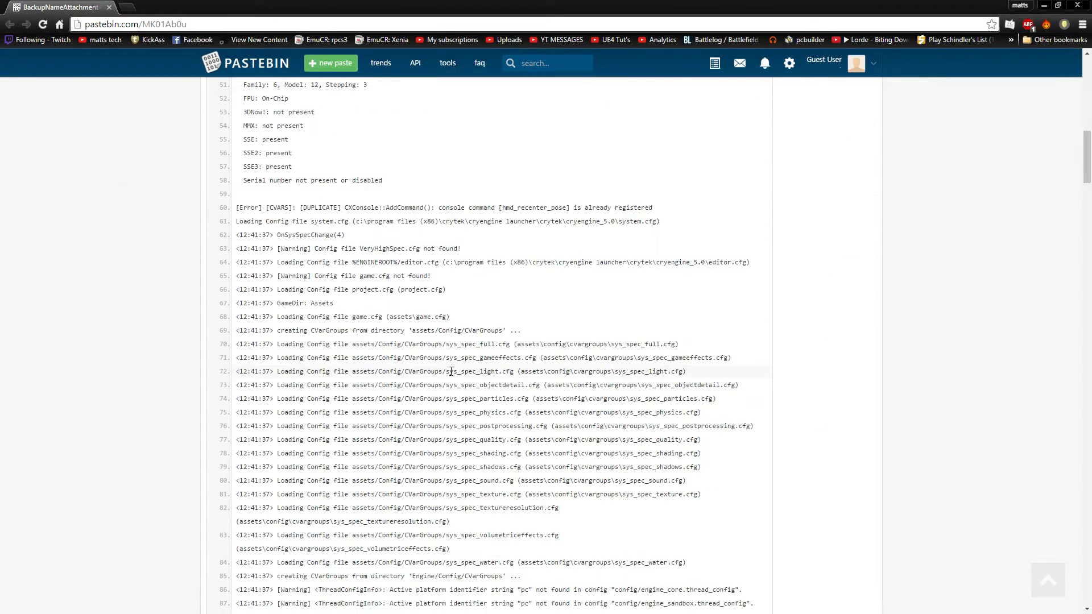
scroll("down", 3)
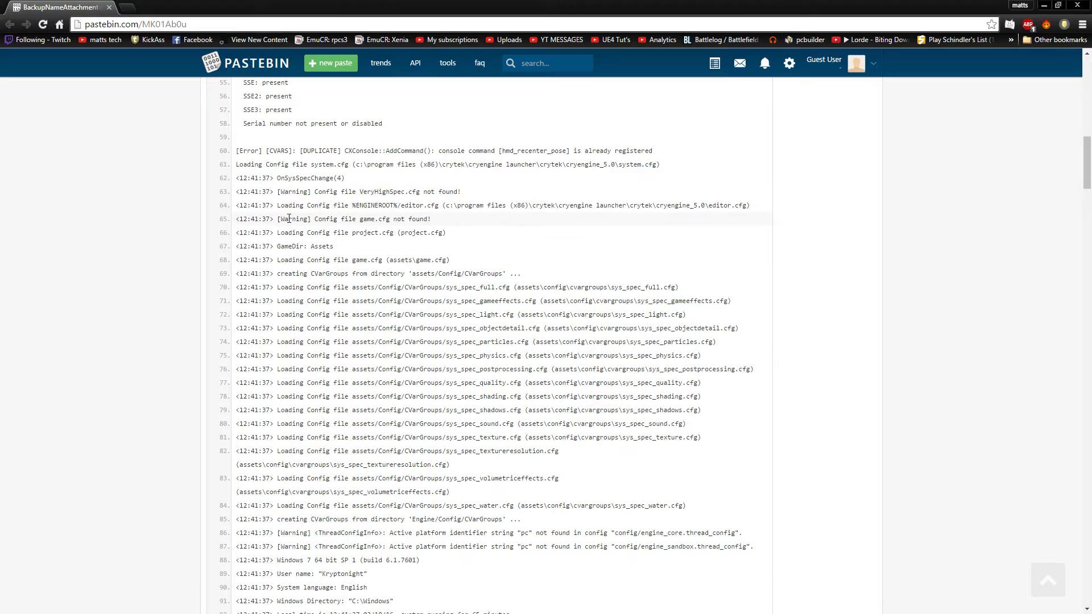
mouse_move(468, 214)
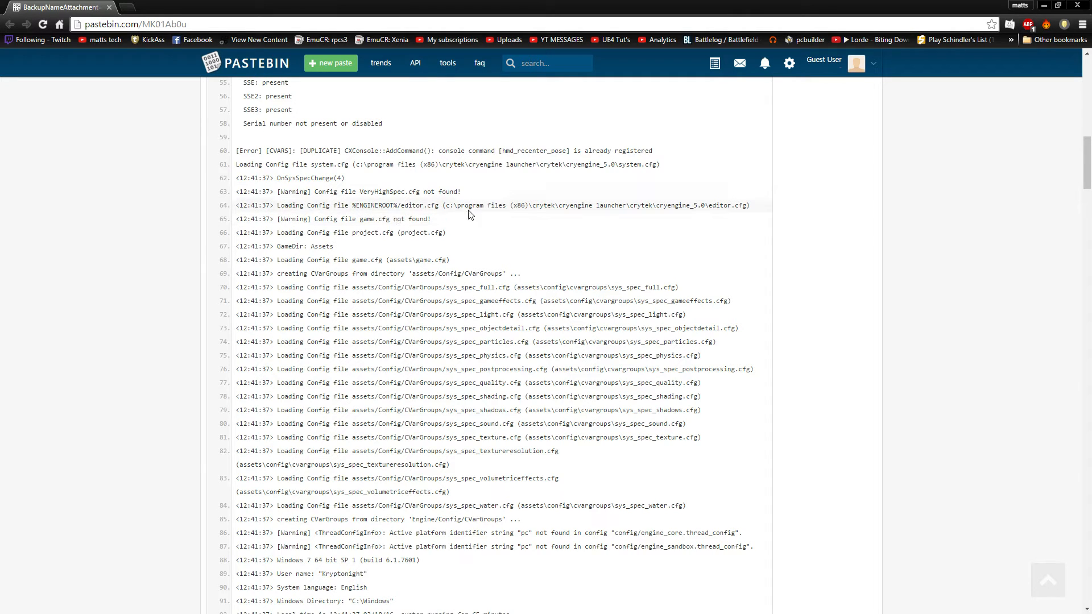
mouse_move(467, 232)
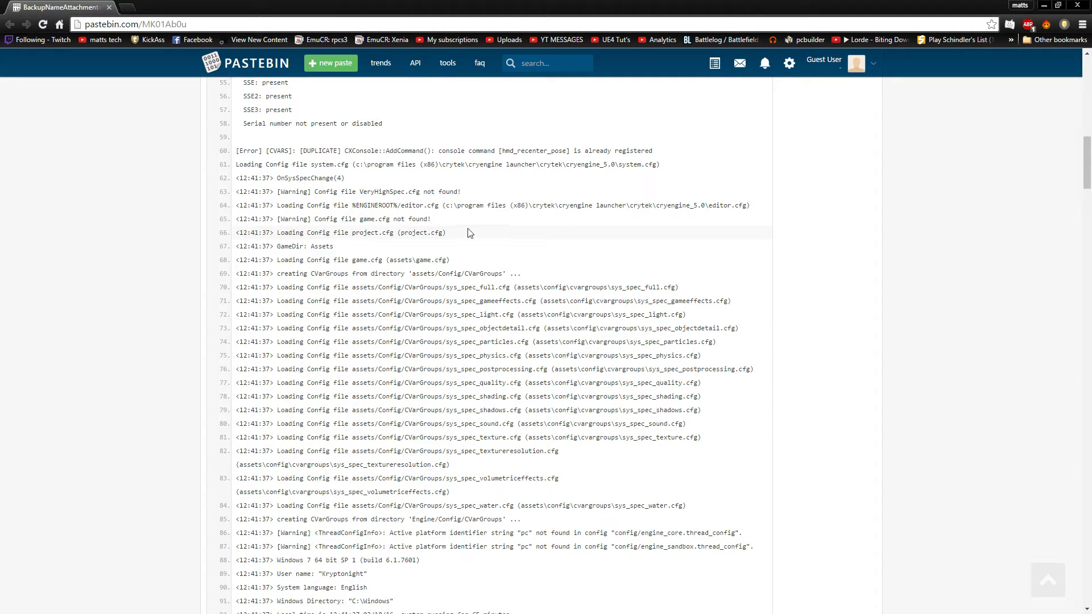
mouse_move(407, 203)
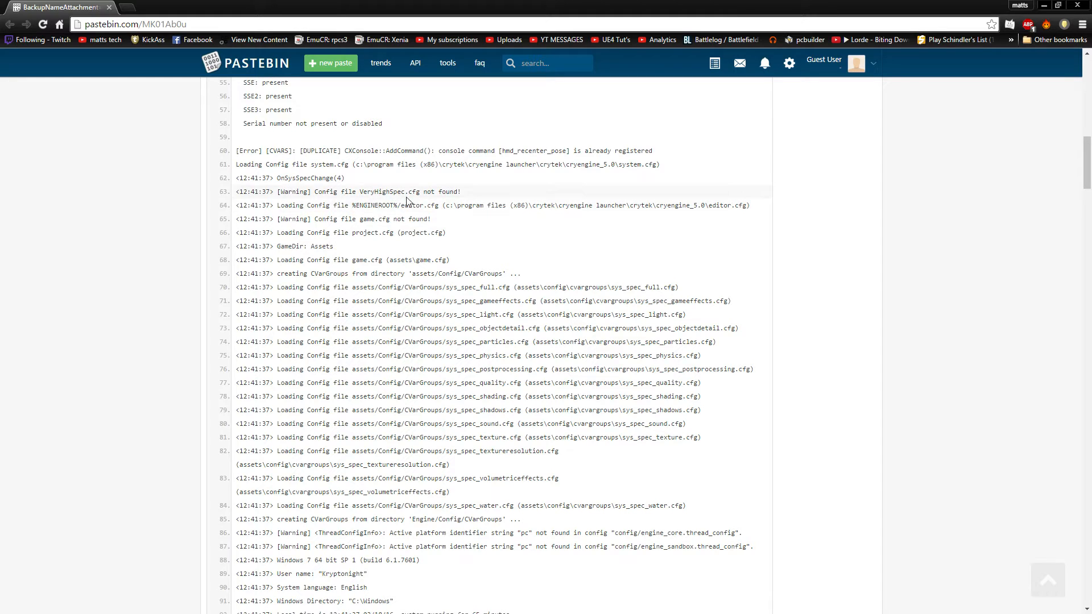
scroll("down", 3)
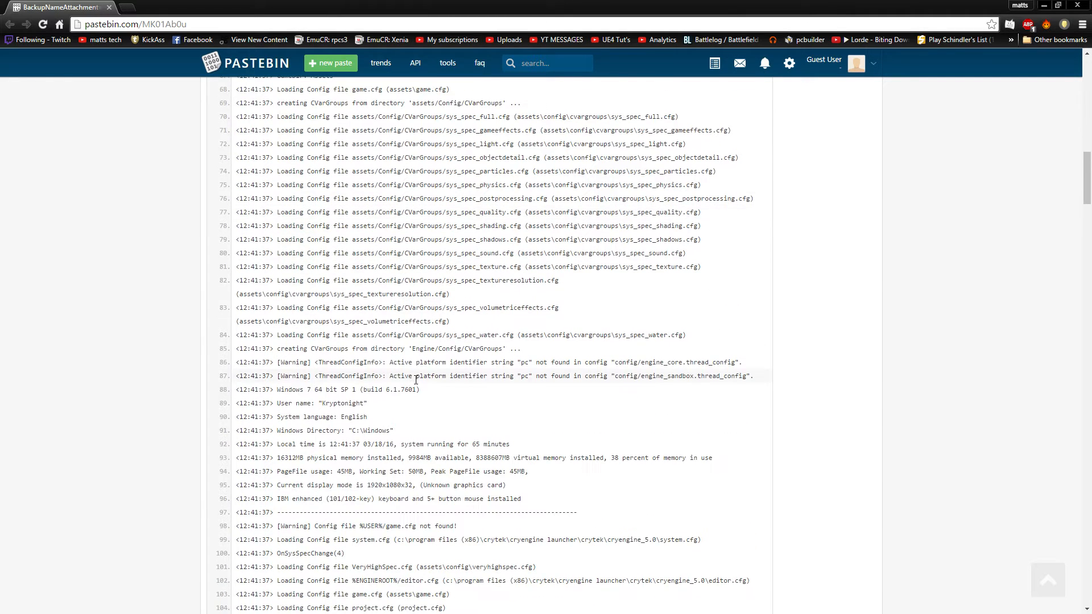
scroll("down", 3)
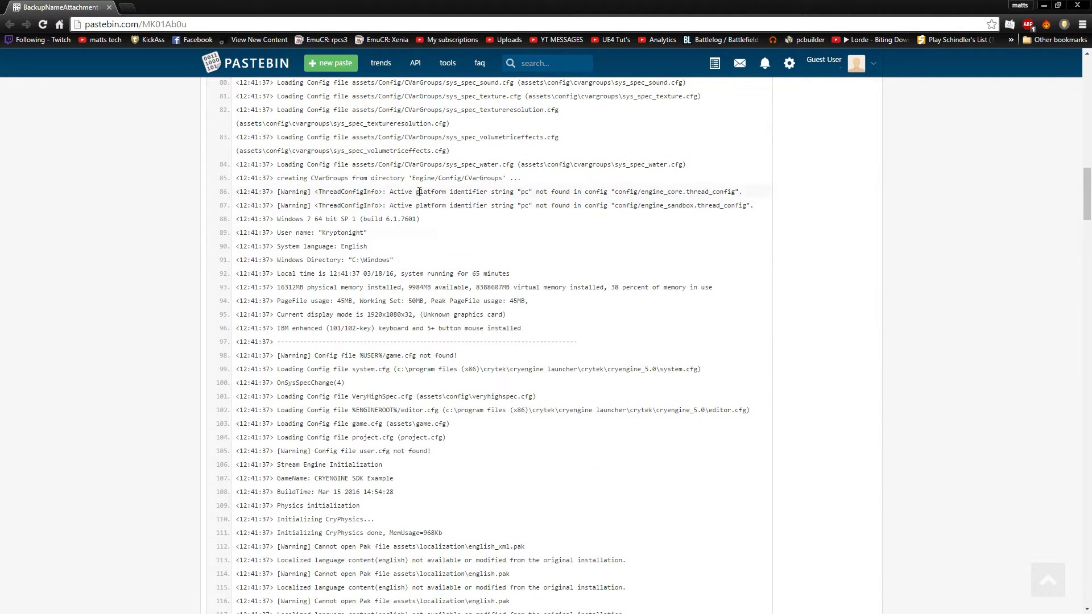
scroll("down", 3)
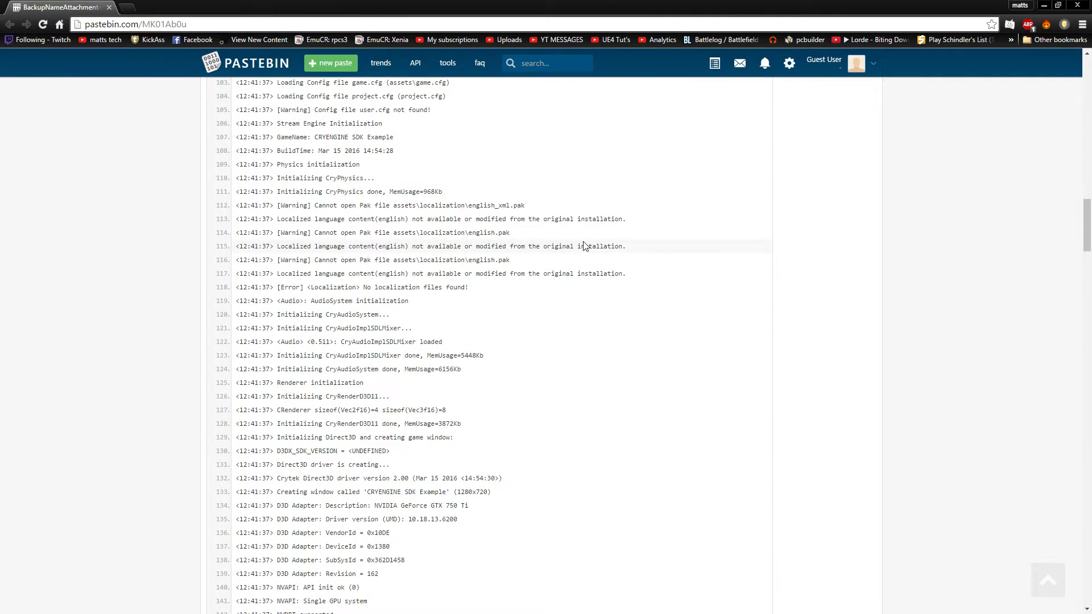
mouse_move(494, 326)
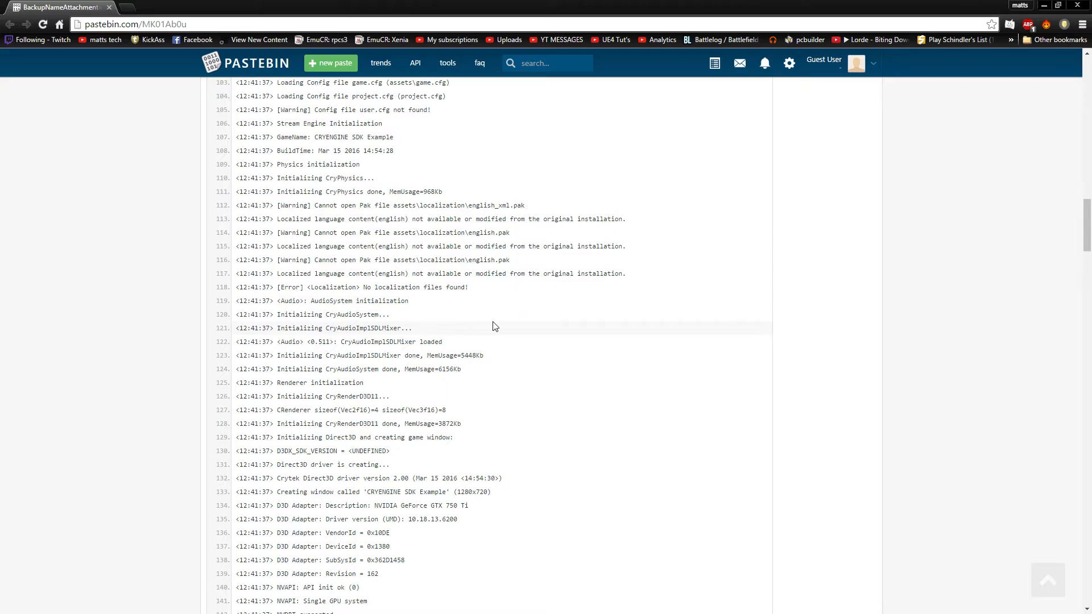
mouse_move(922, 22)
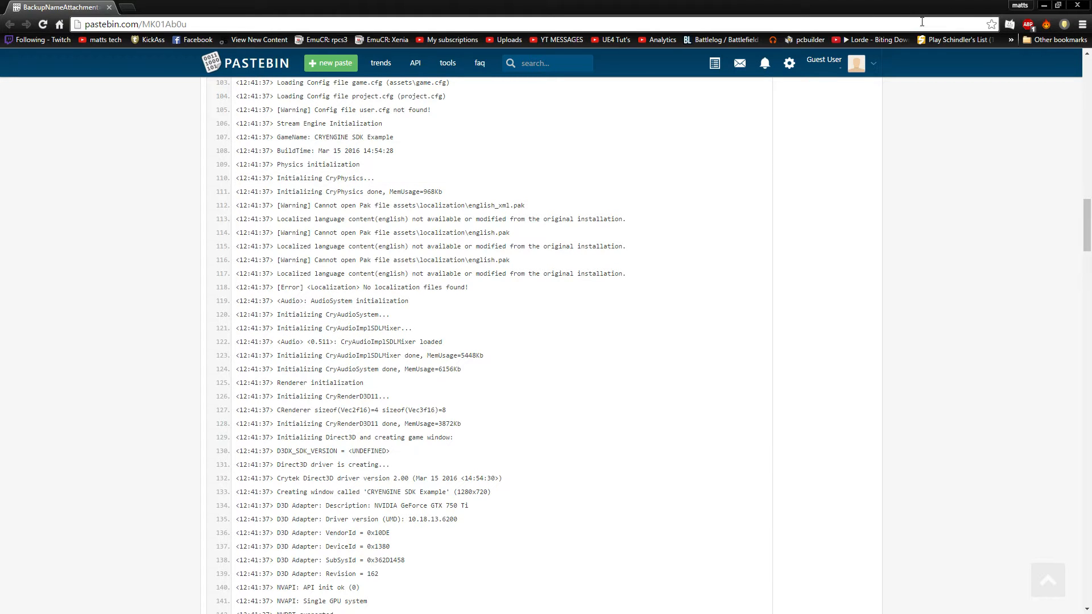
scroll("down", 3)
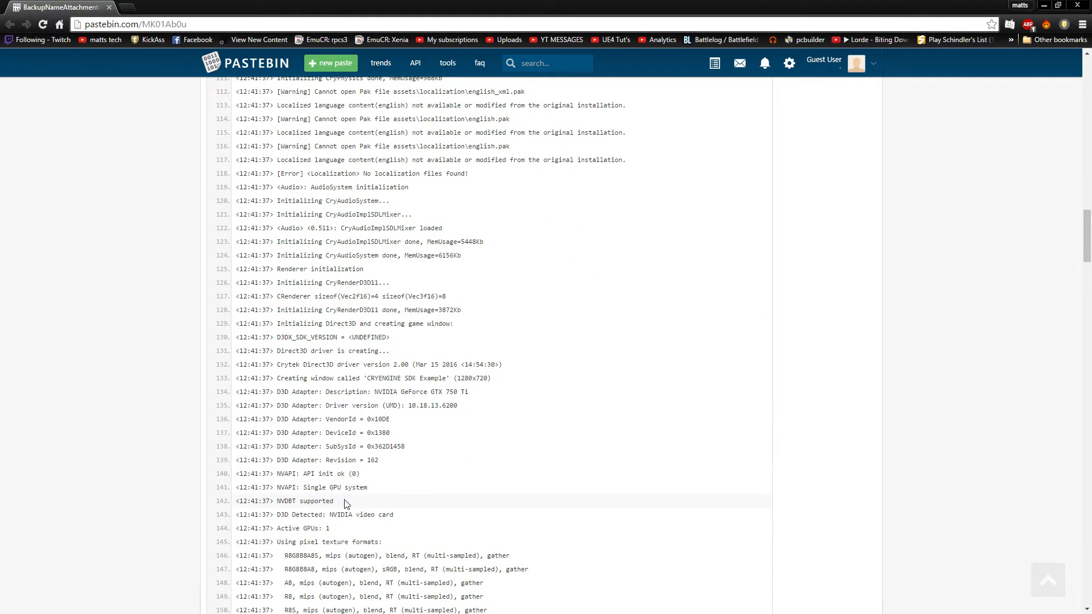
scroll("down", 3)
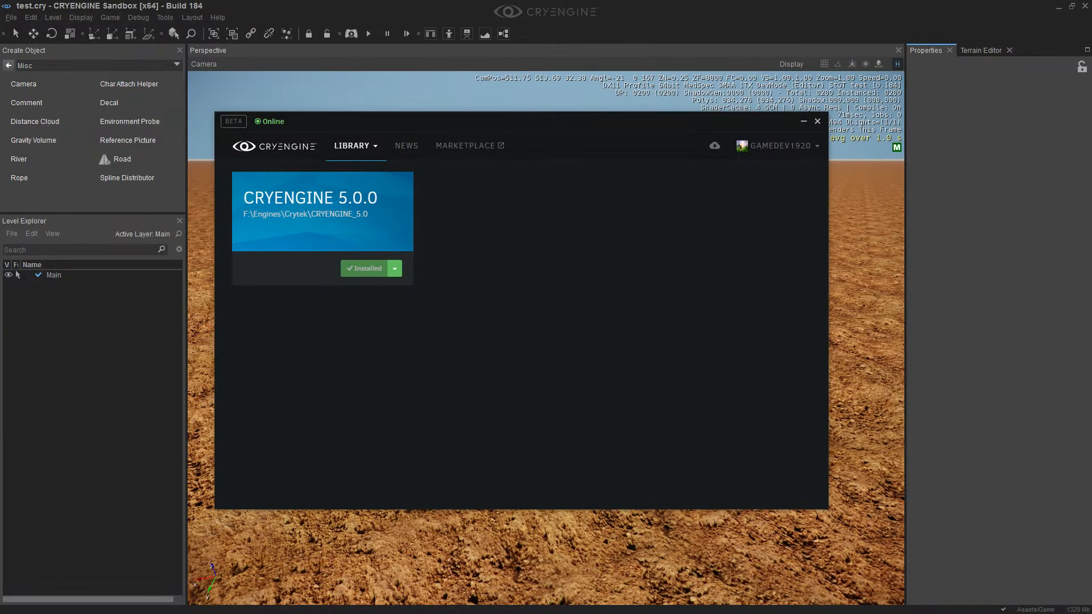
Step: Start Validate Installation on CRYENGINE 5.0.0 from the Installed dropdown, status switching to Checking
left_click(394, 269)
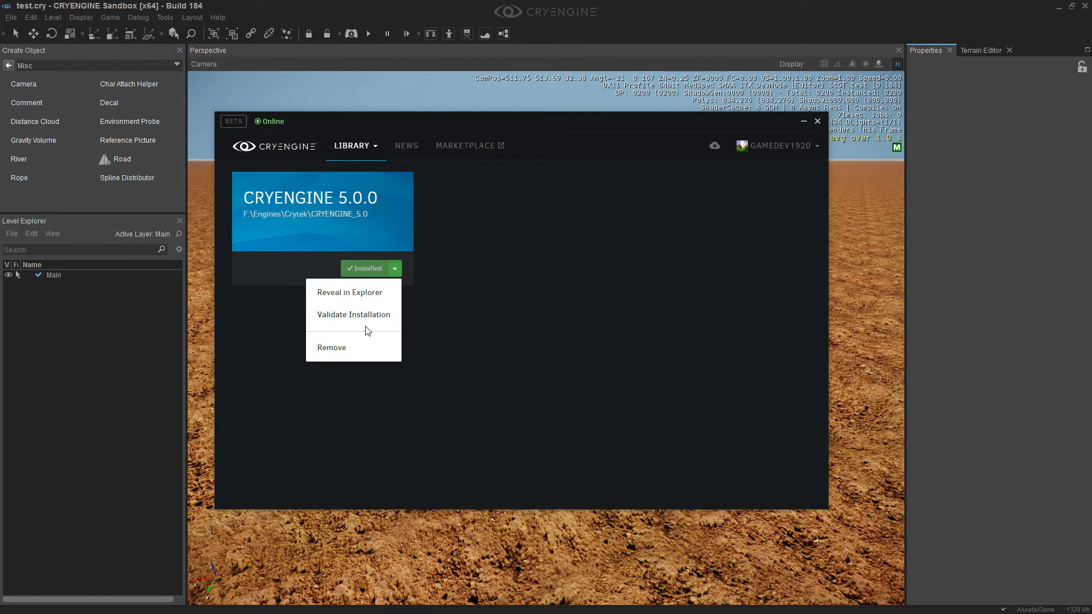
left_click(353, 314)
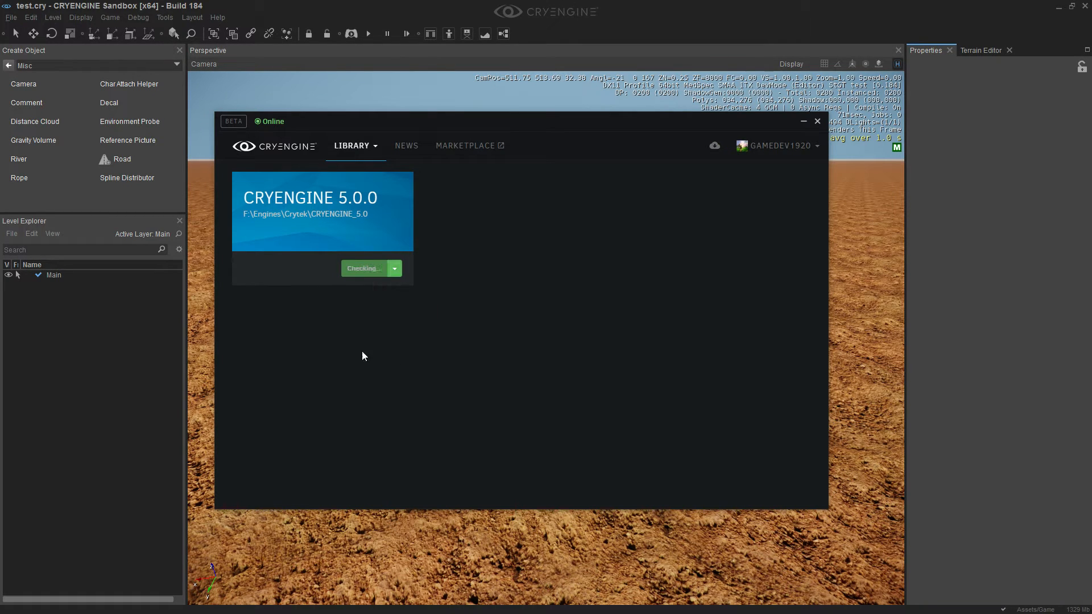
mouse_move(409, 387)
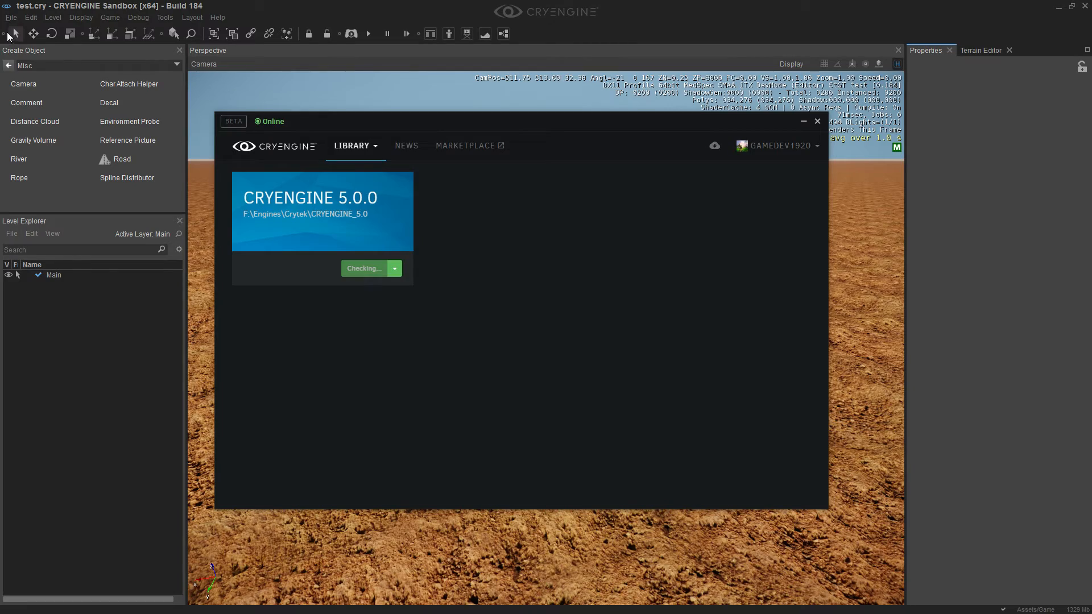
left_click(816, 121)
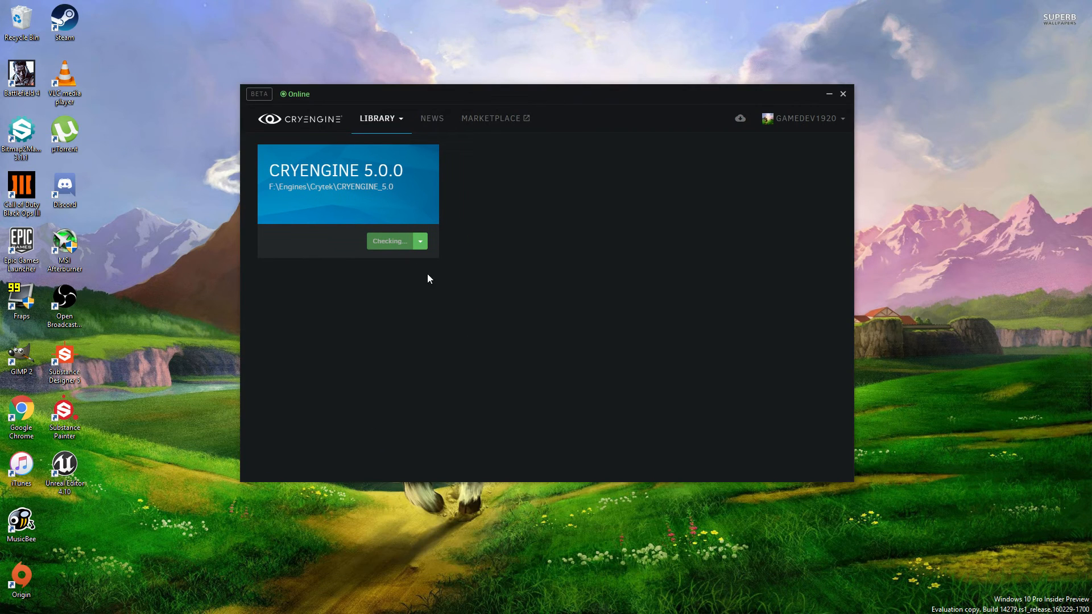
mouse_move(492, 273)
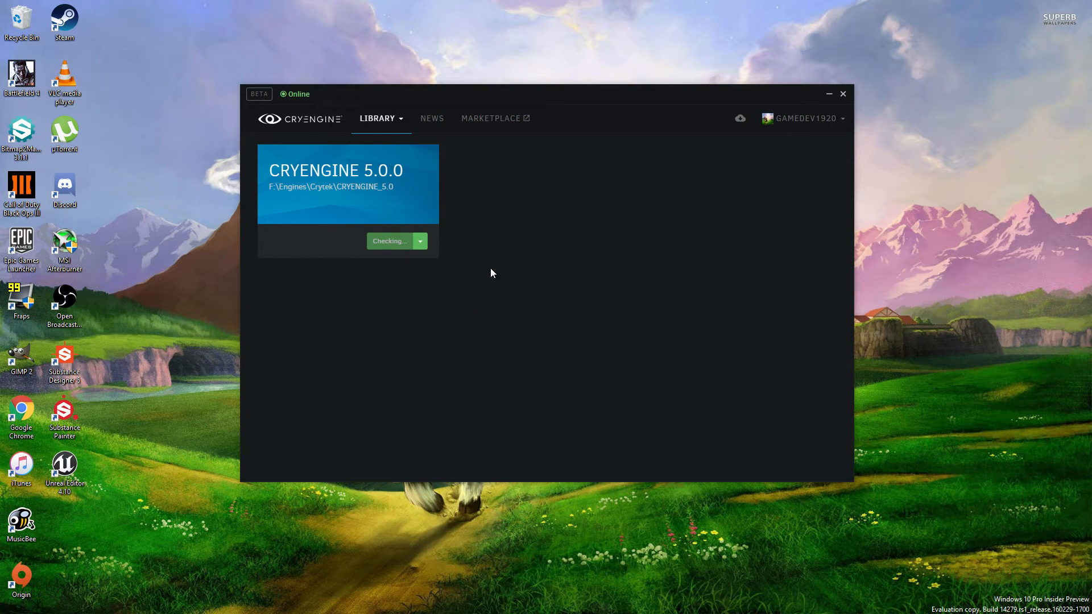
mouse_move(249, 185)
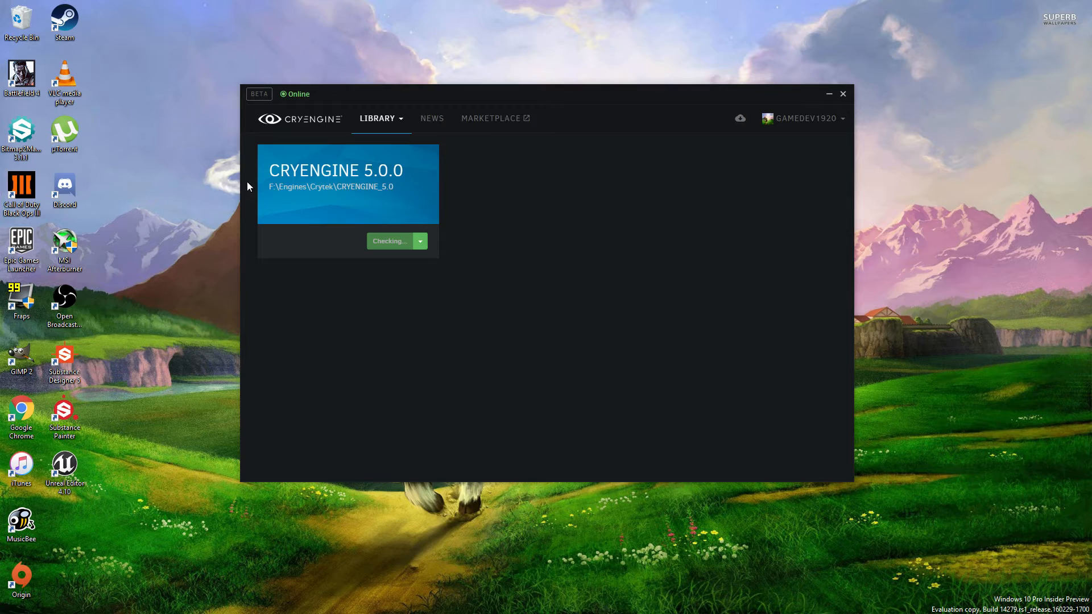
mouse_move(575, 248)
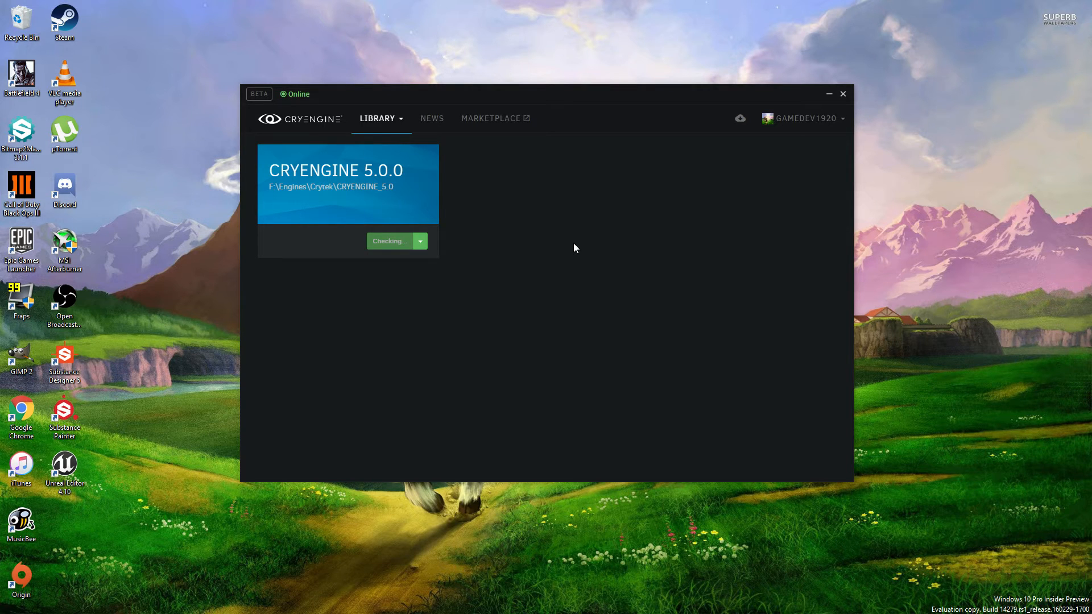
mouse_move(731, 207)
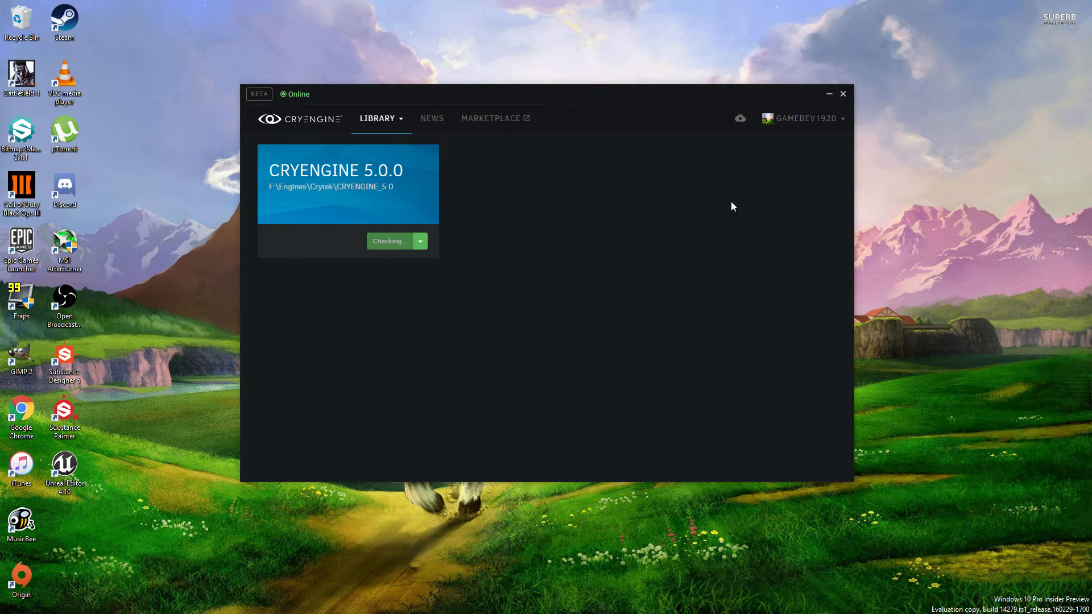
mouse_move(295, 266)
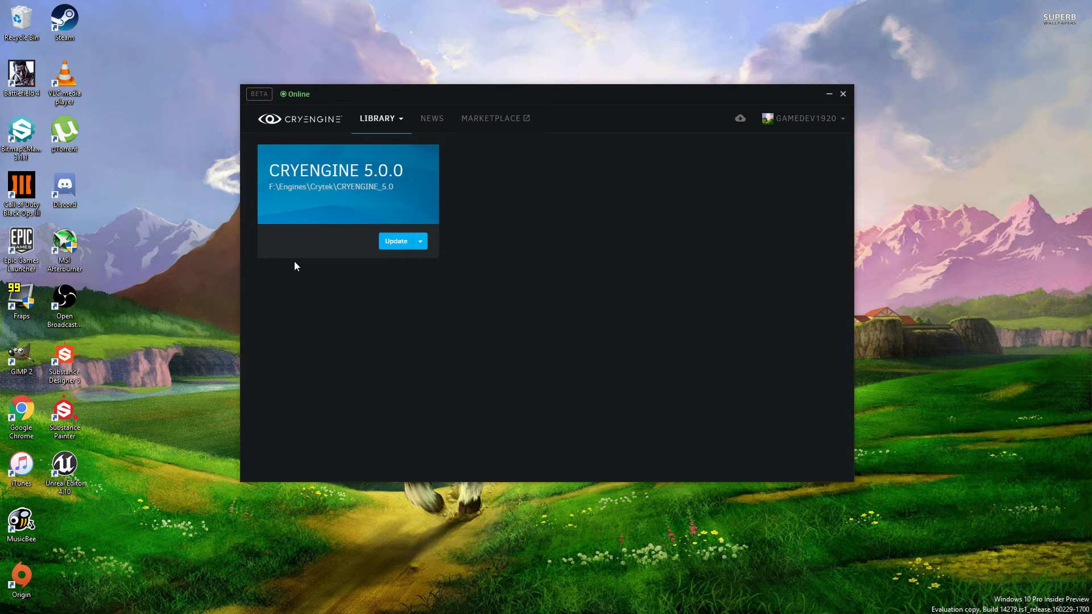
mouse_move(310, 229)
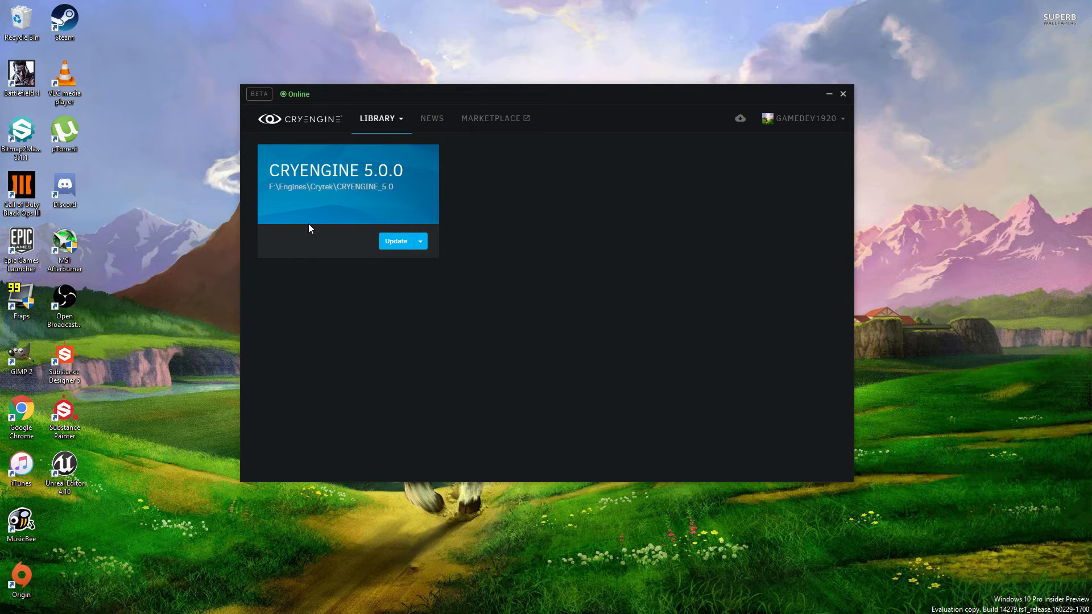
mouse_move(395, 241)
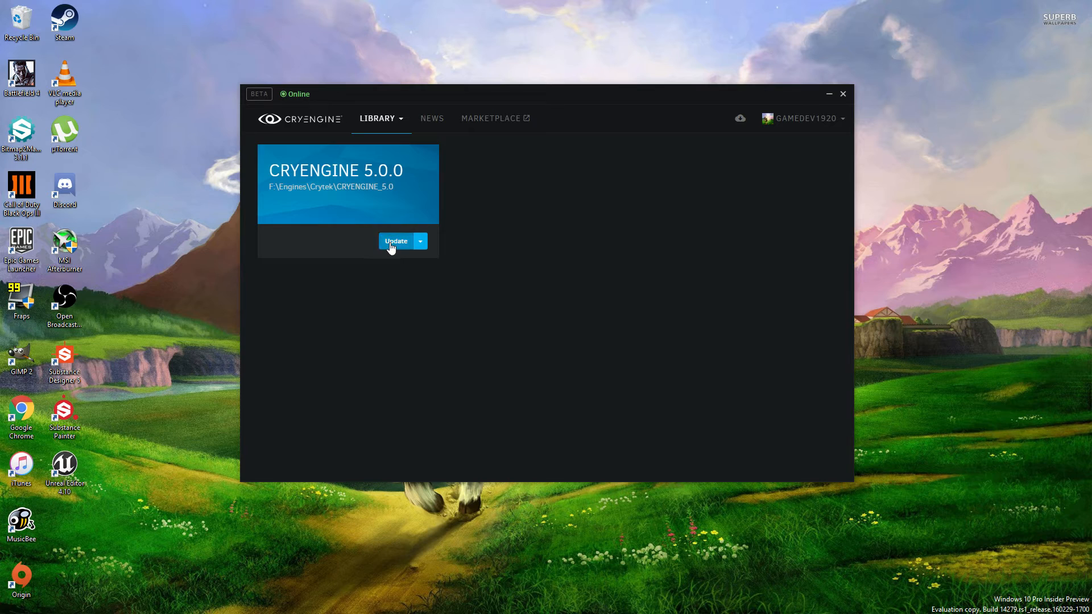
Step: Apply the CRYENGINE 5.0.0 update, check installed assets show GameSDK, and return to the projects home page
left_click(396, 240)
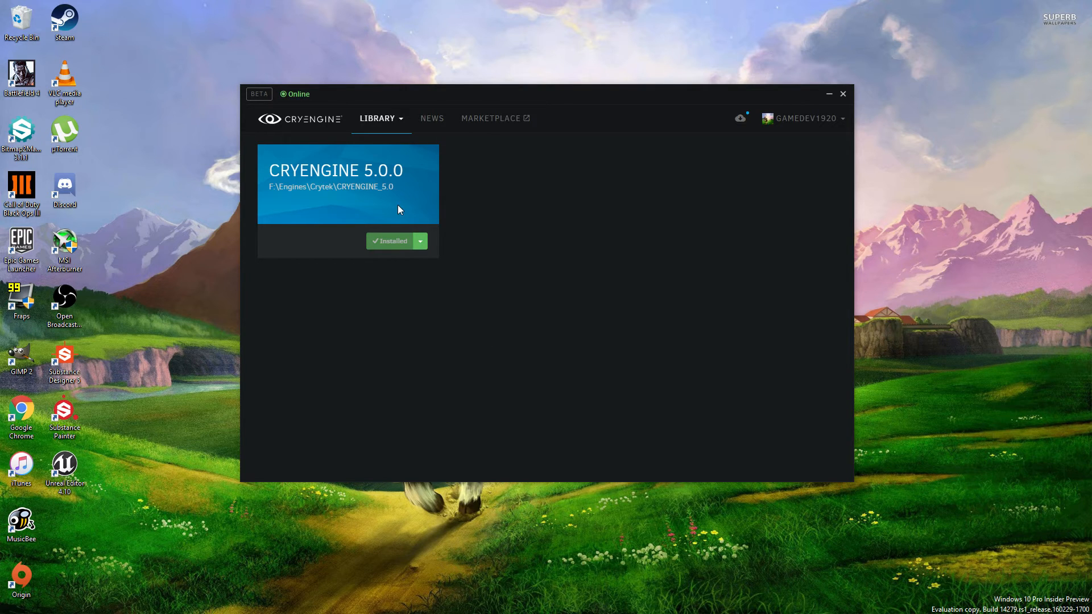
left_click(377, 117)
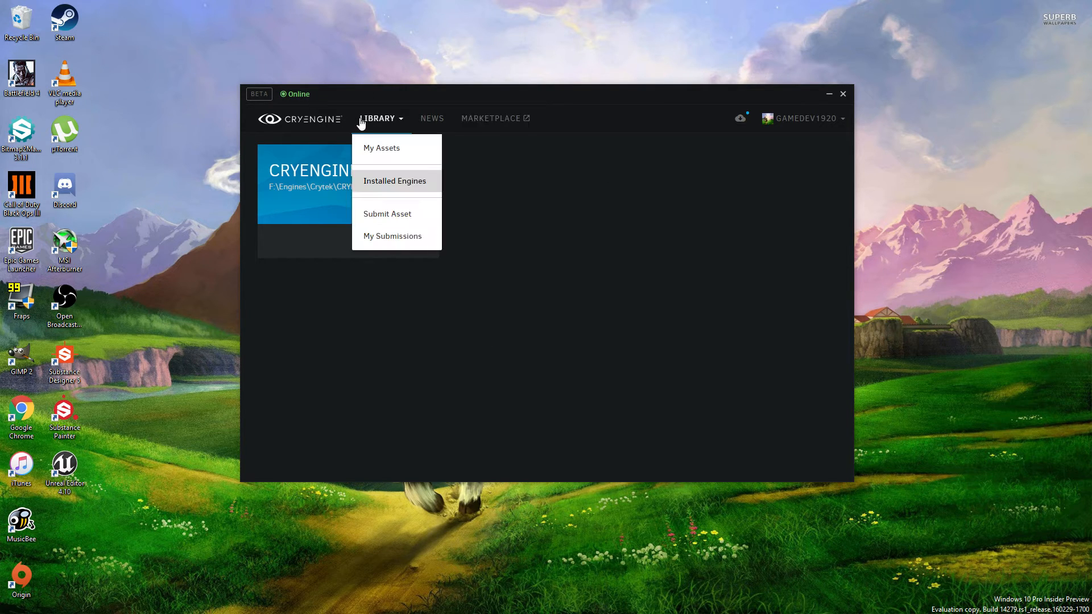
left_click(381, 147)
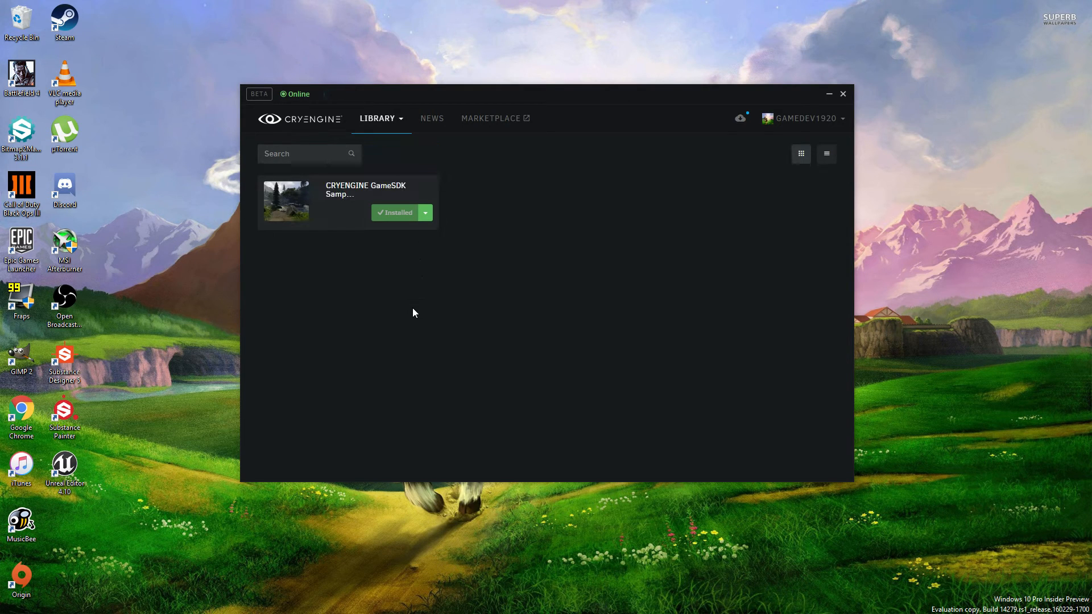
mouse_move(324, 115)
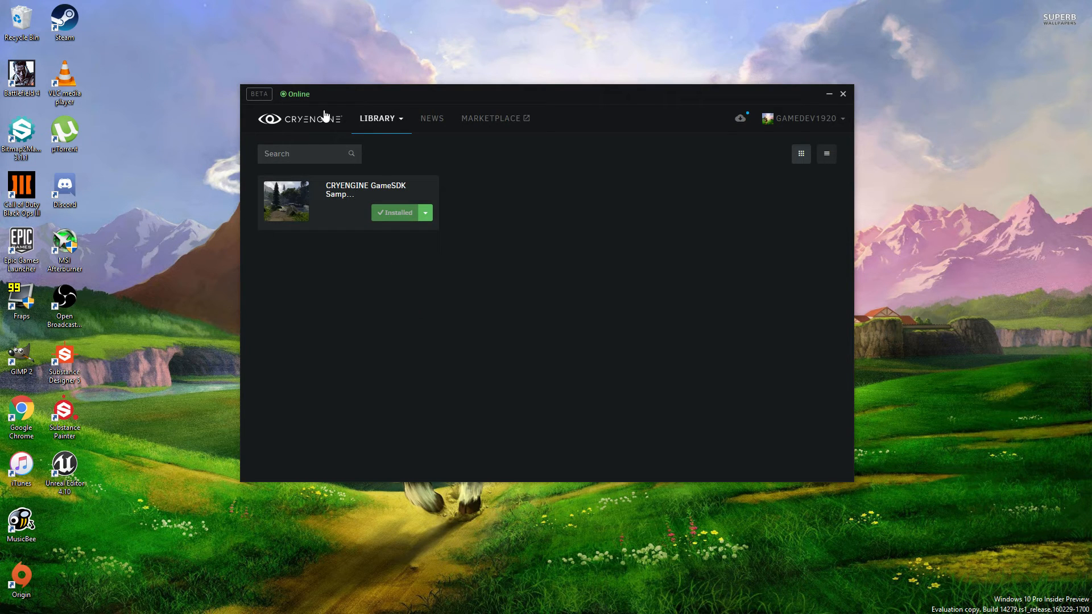
left_click(299, 118)
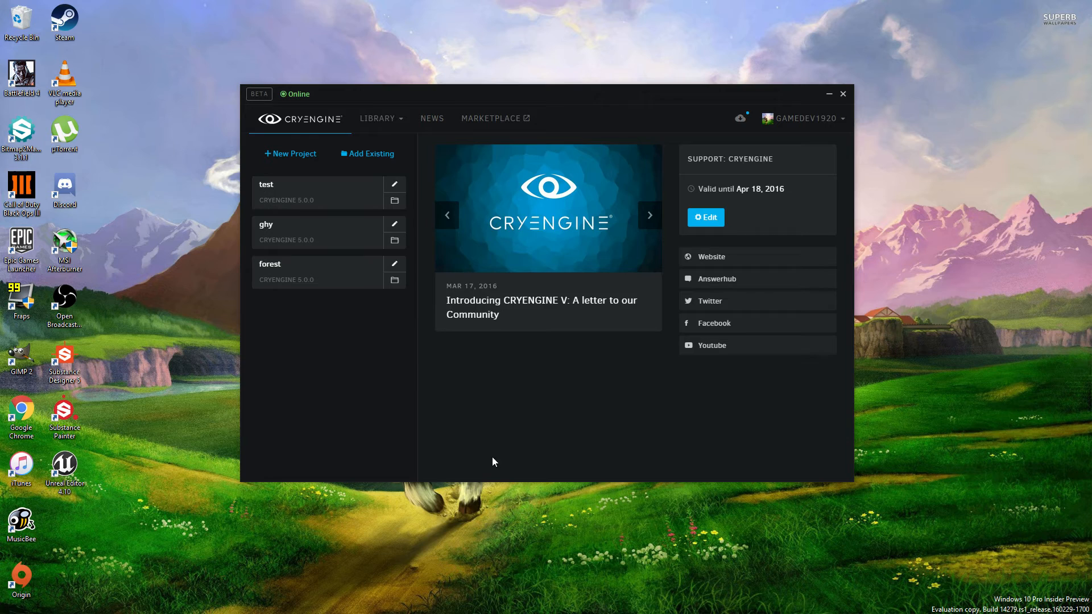
mouse_move(520, 464)
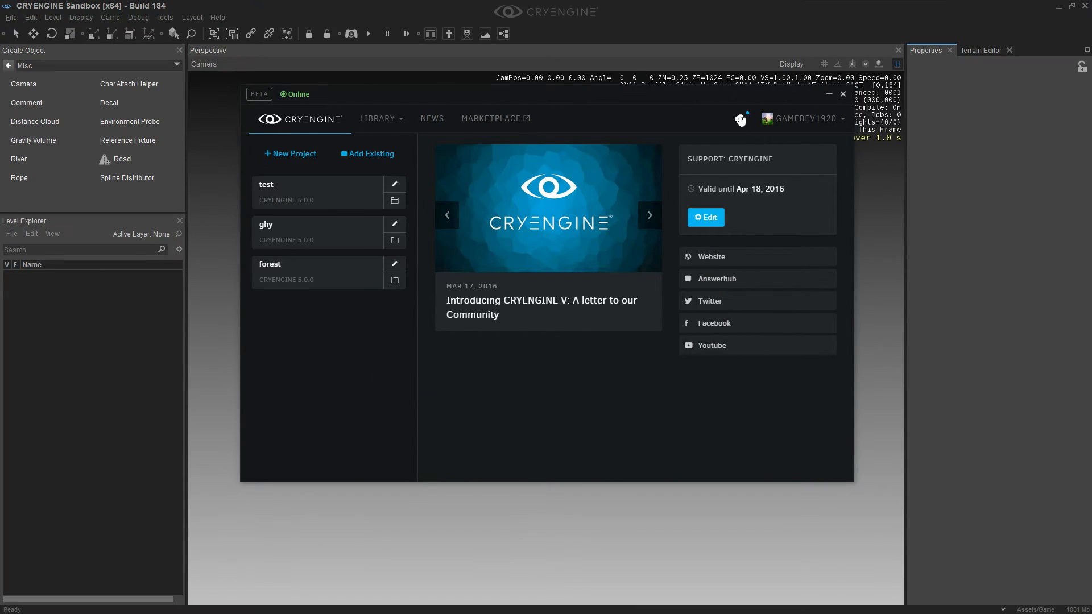
Step: Bring Sandbox forward and open the test level via File > Open
left_click(842, 94)
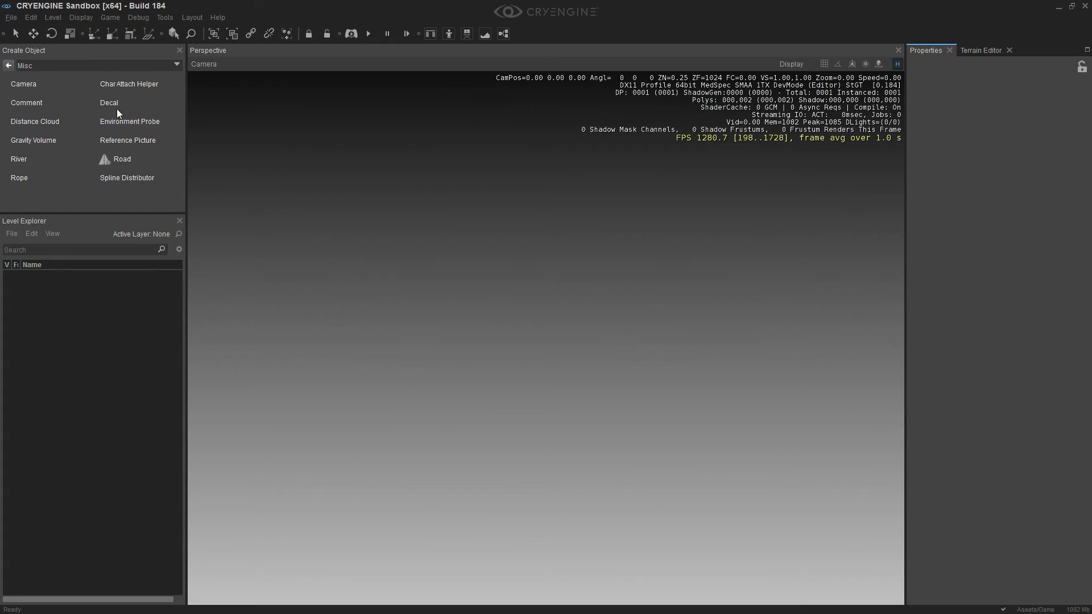
left_click(11, 17)
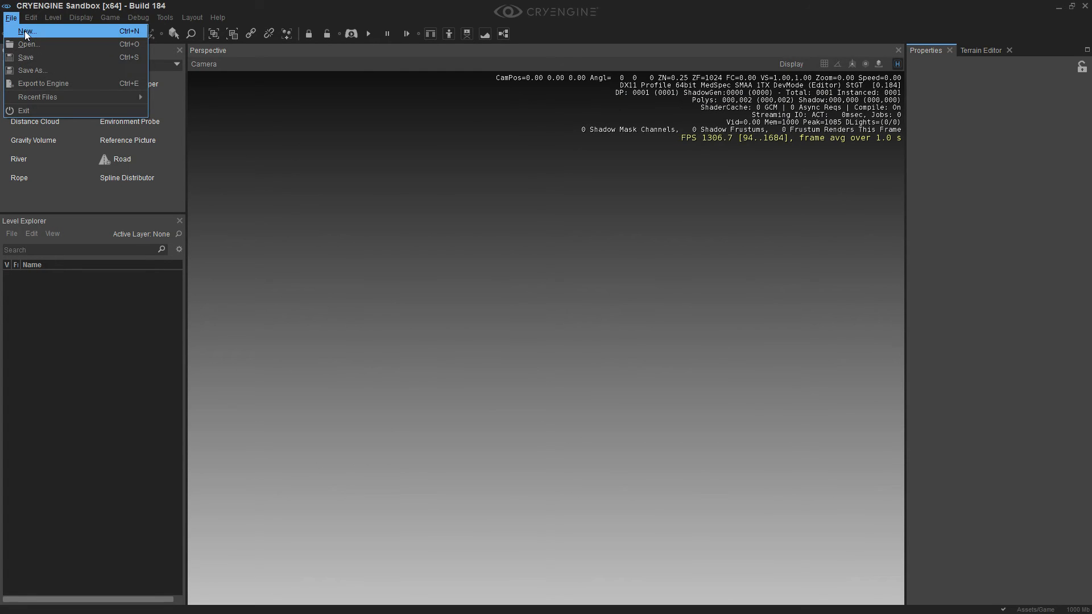
left_click(27, 44)
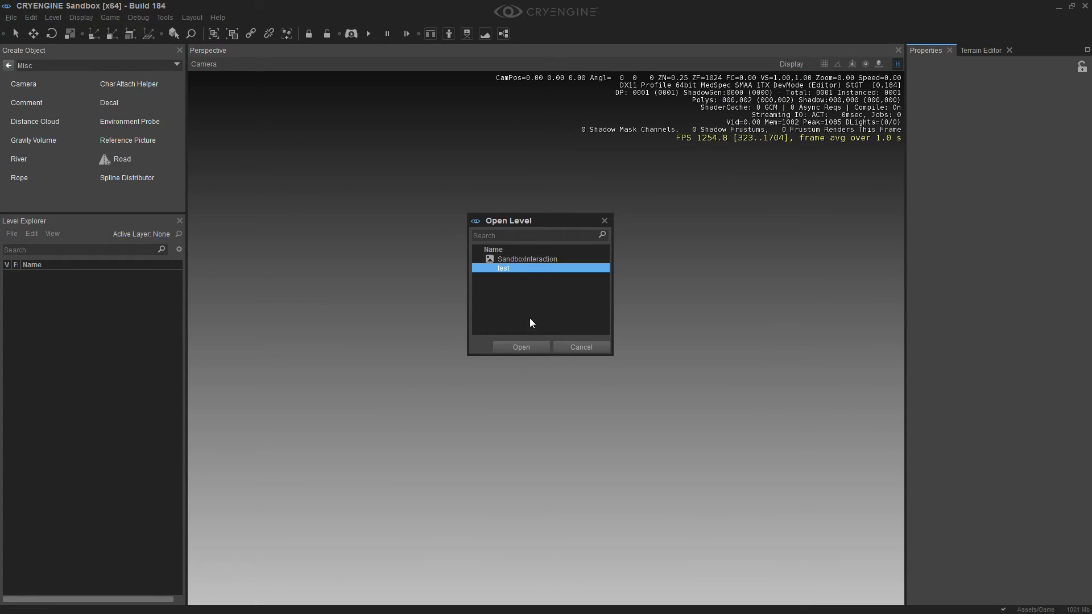
left_click(519, 347)
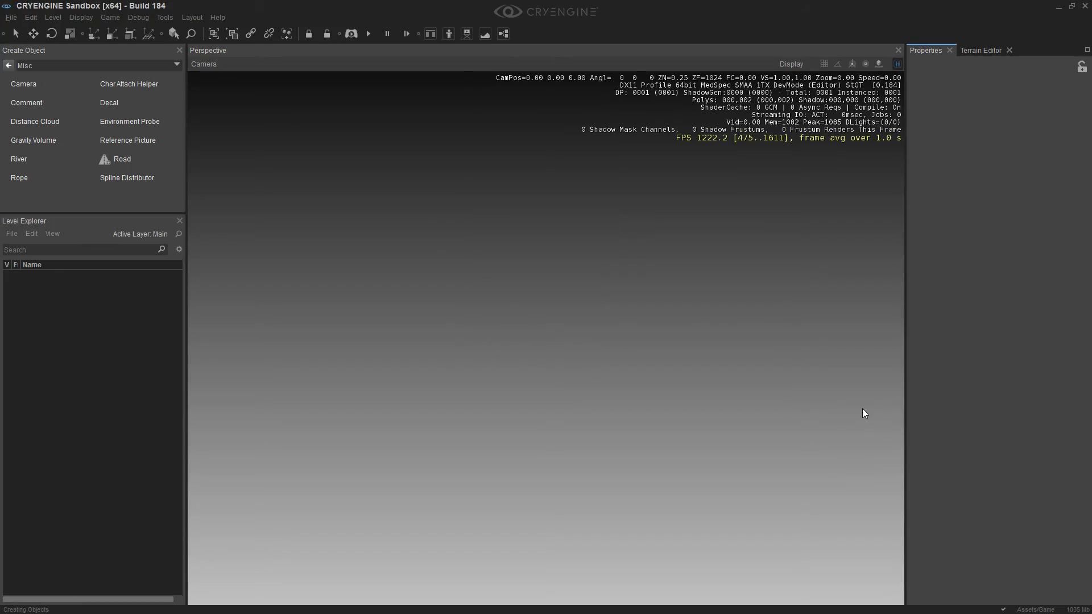